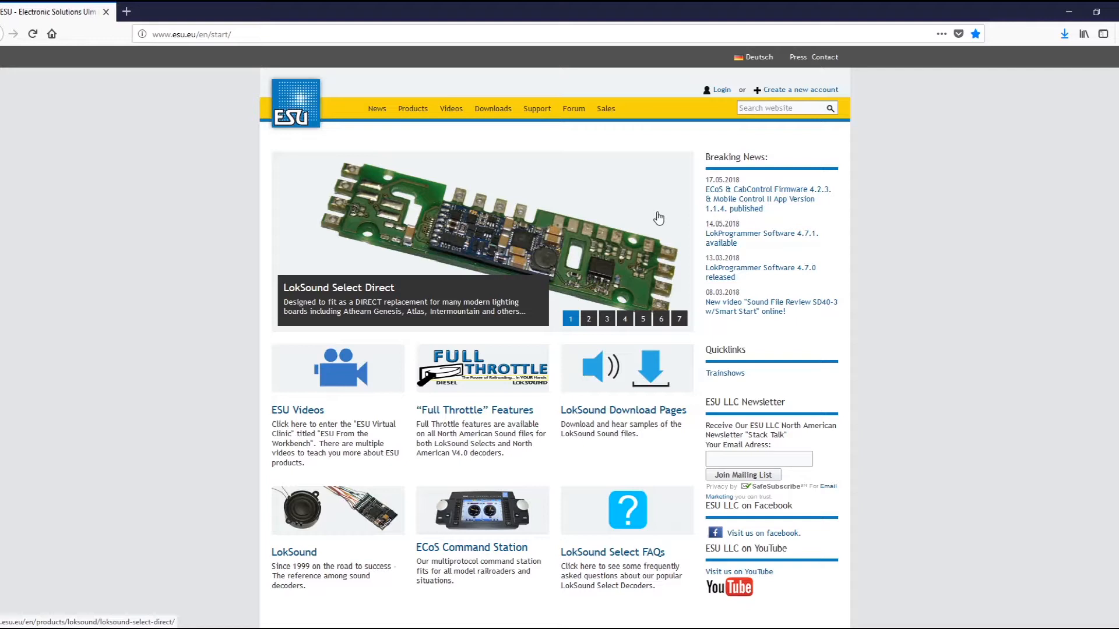
mouse_move(489, 249)
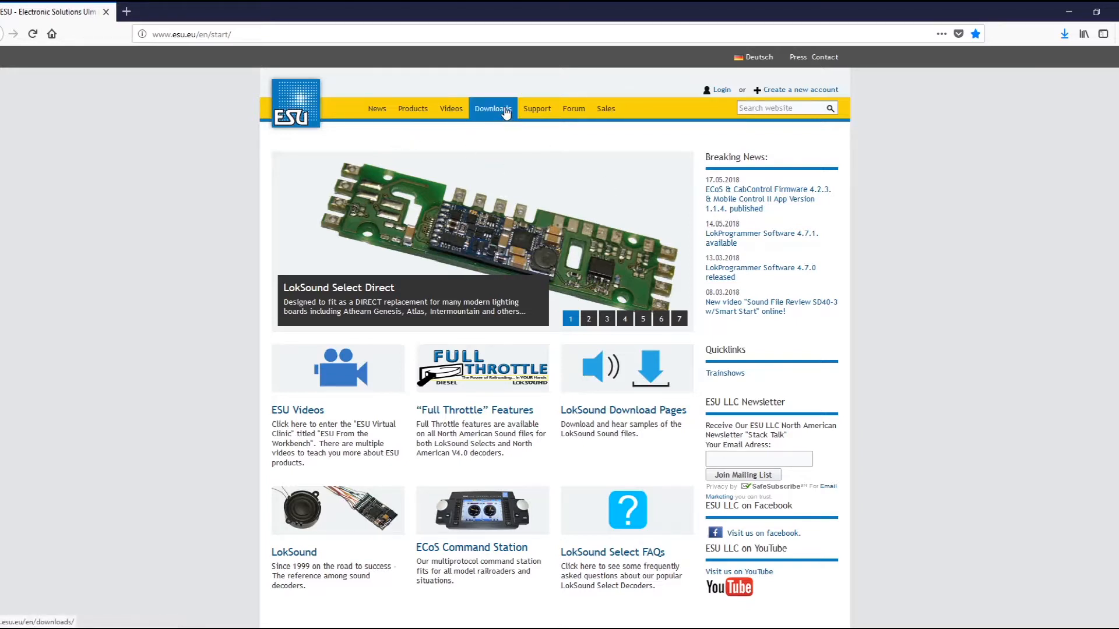
Step: Go from the ESU home page to the Firmware and software downloads listing
left_click(492, 109)
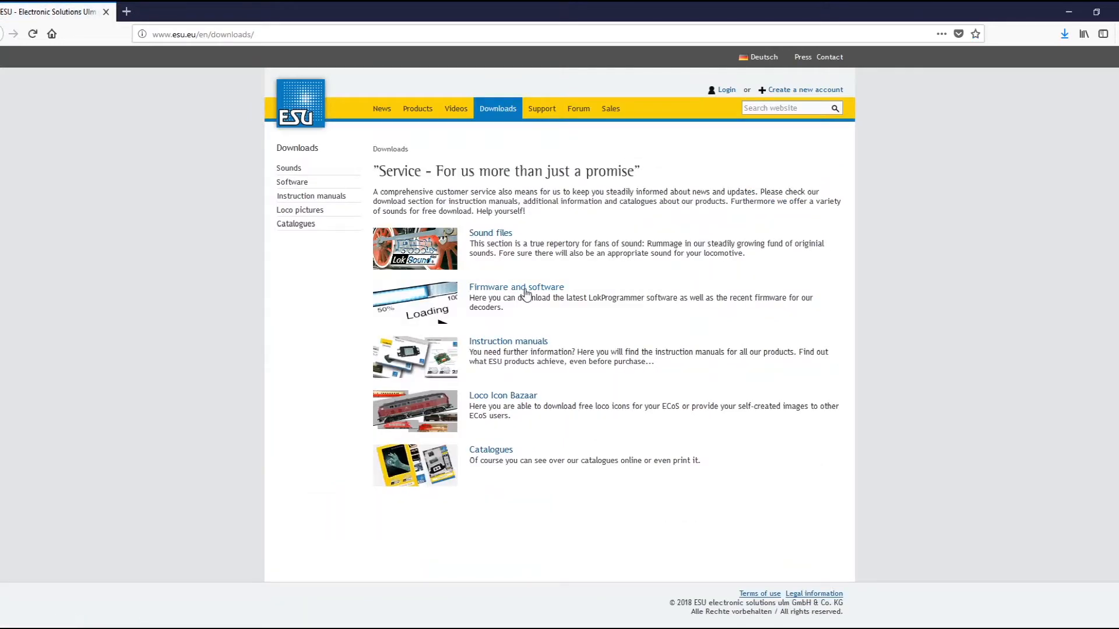
left_click(515, 286)
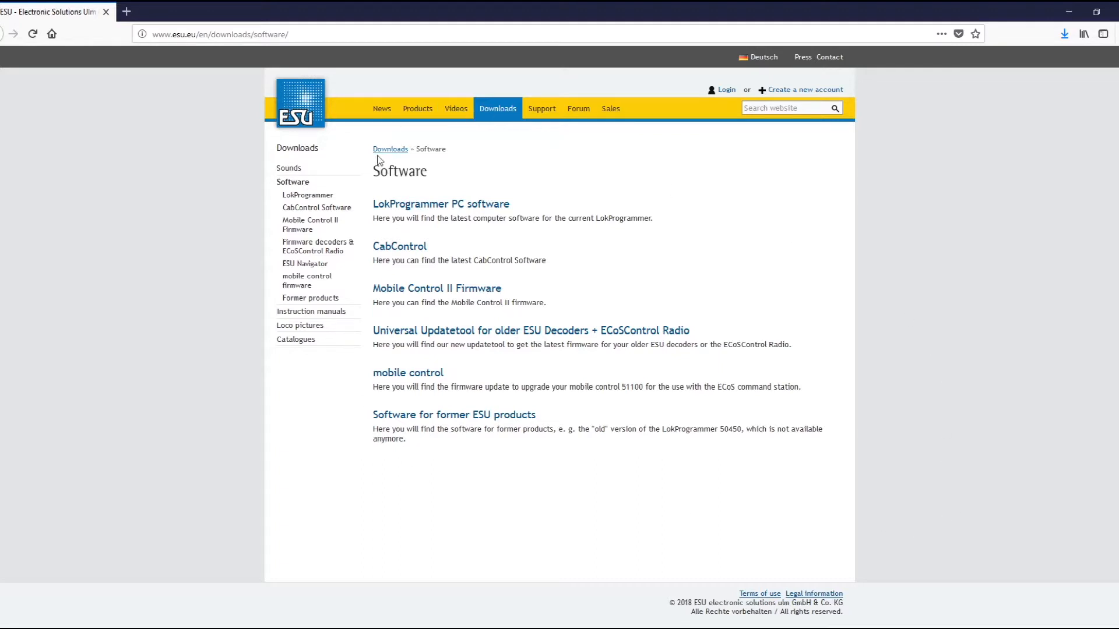
mouse_move(404, 249)
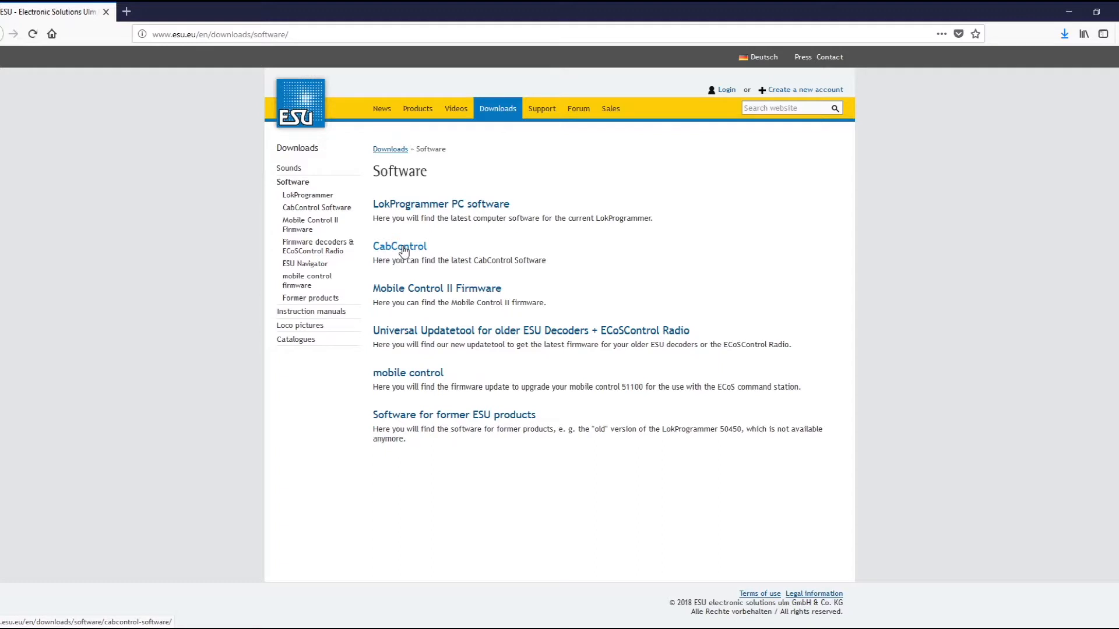
Step: Start the CabControl ICU Box firmware 4.2.3 download (39.89 MB) and scroll its licence agreement
left_click(399, 247)
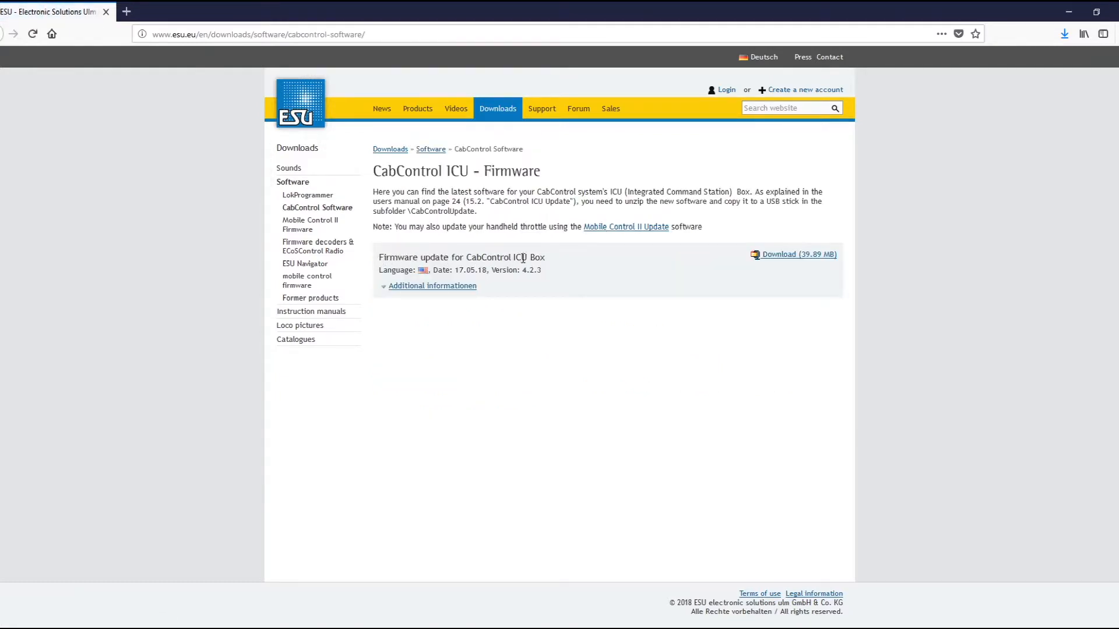
mouse_move(526, 272)
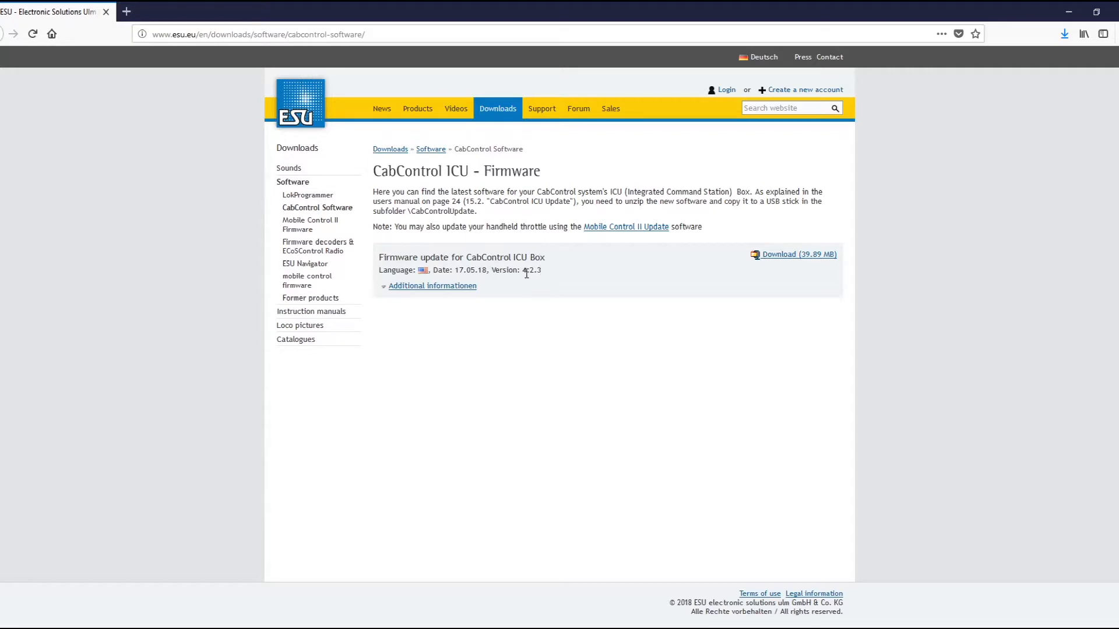
mouse_move(753, 295)
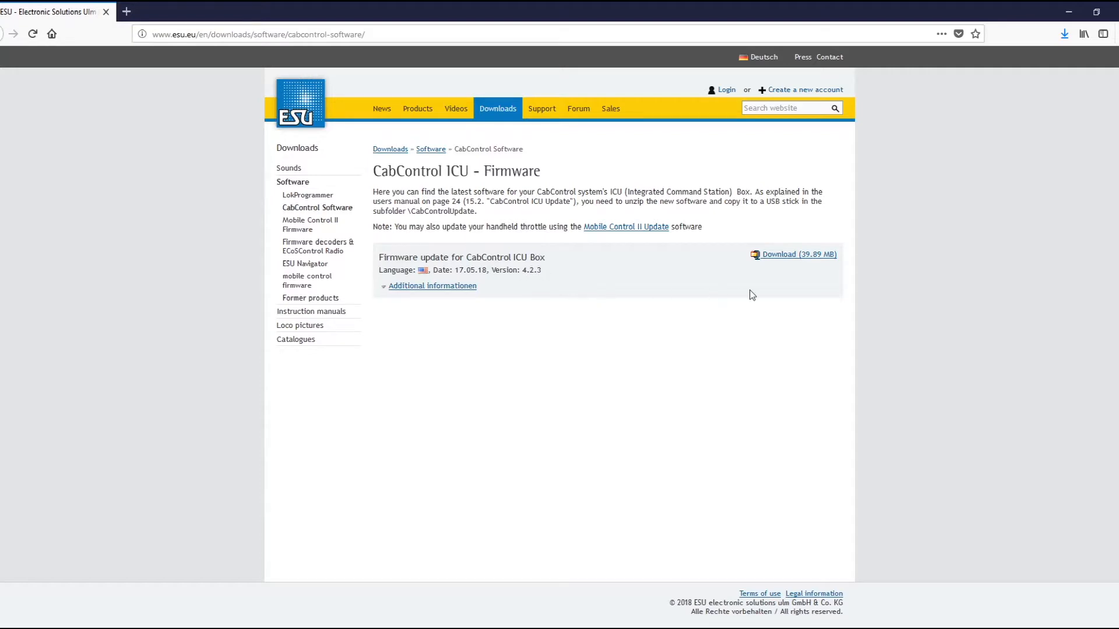
left_click(797, 254)
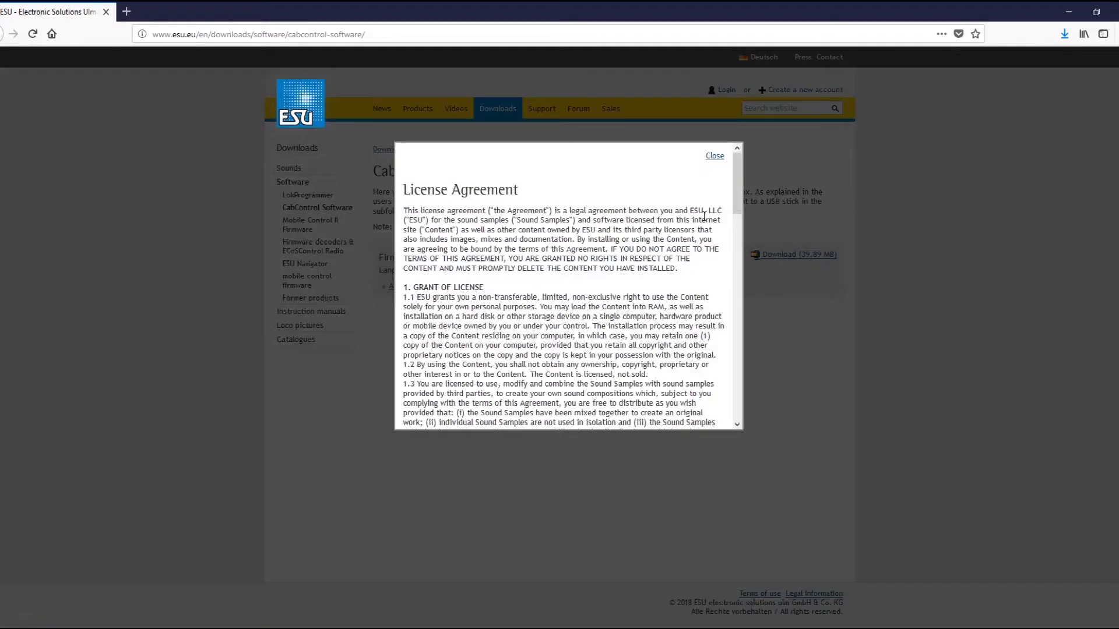
scroll("down", 3)
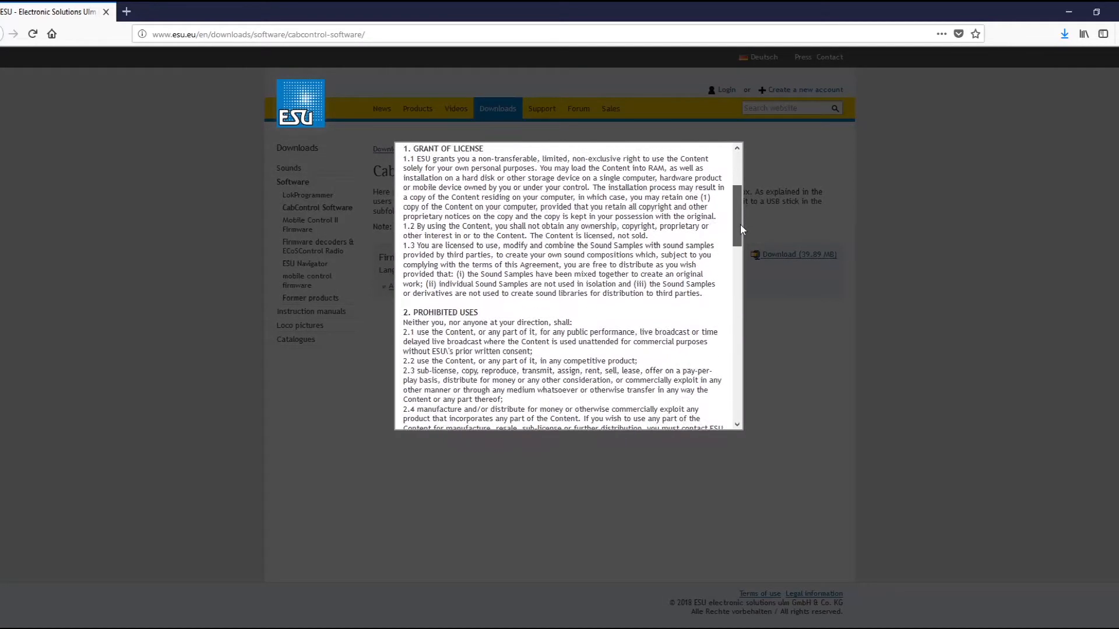
scroll("down", 3)
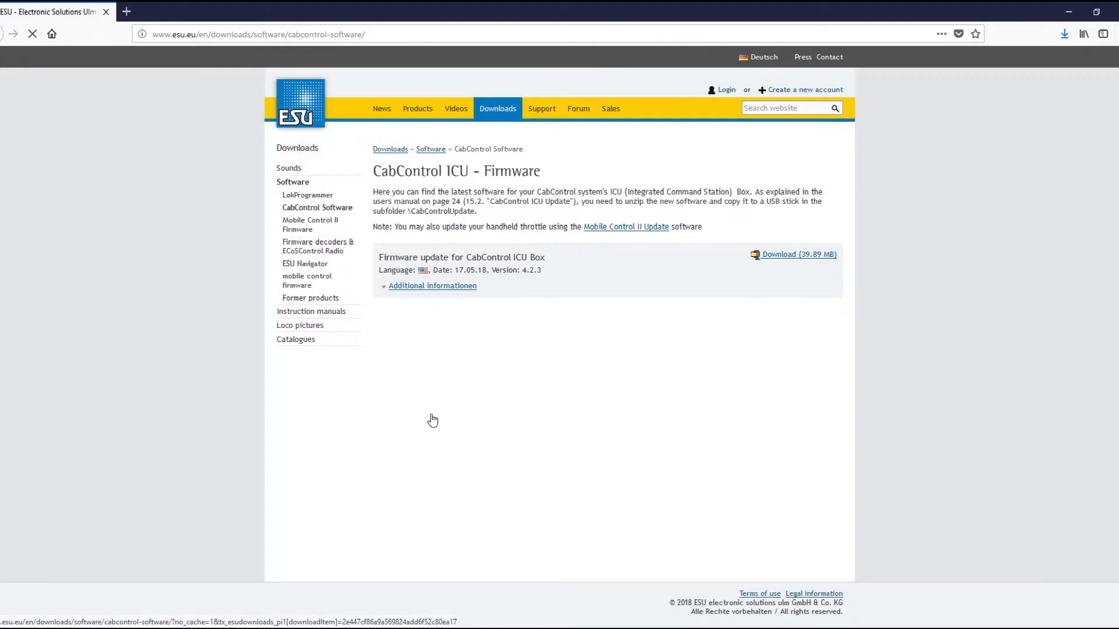
Step: Accept the licence and have CabControl_update_4-2-3.zip opened with Windows Explorer
left_click(797, 254)
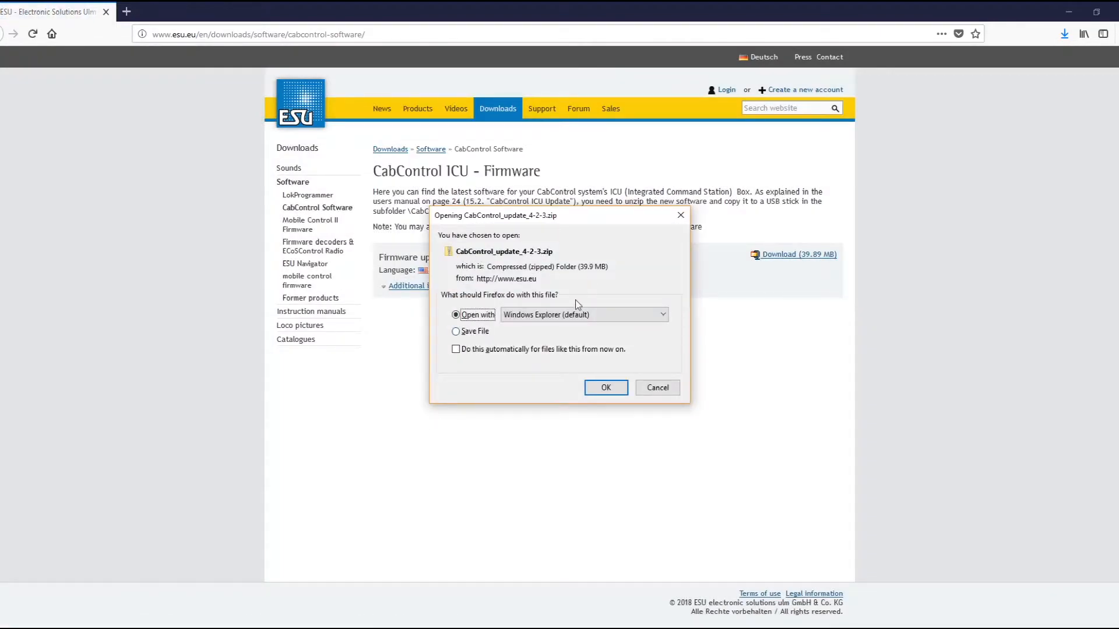
mouse_move(581, 368)
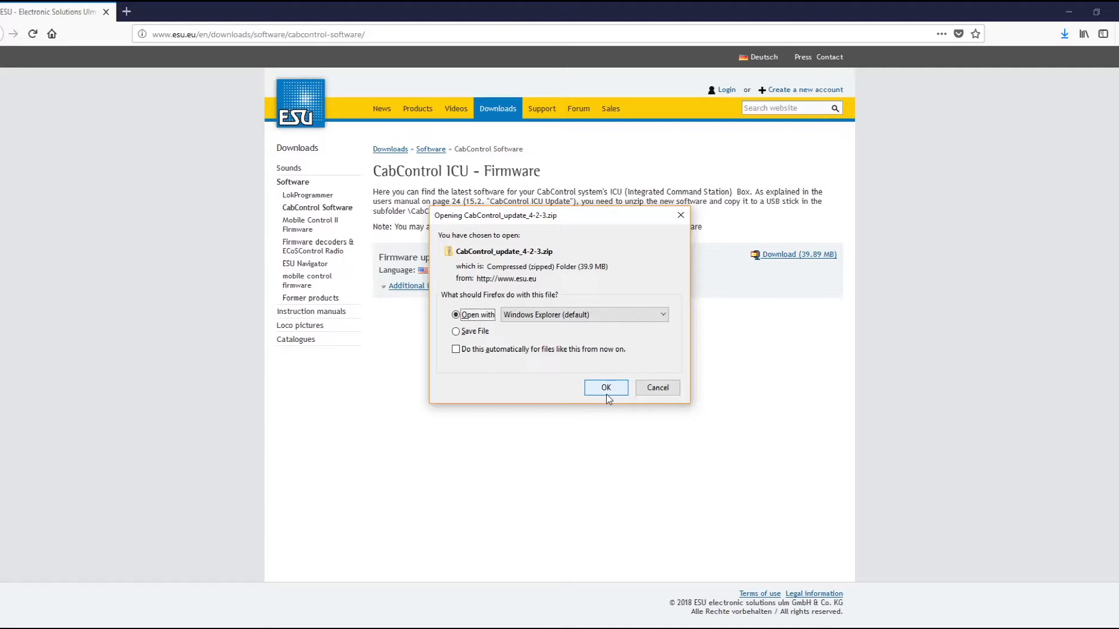
left_click(606, 388)
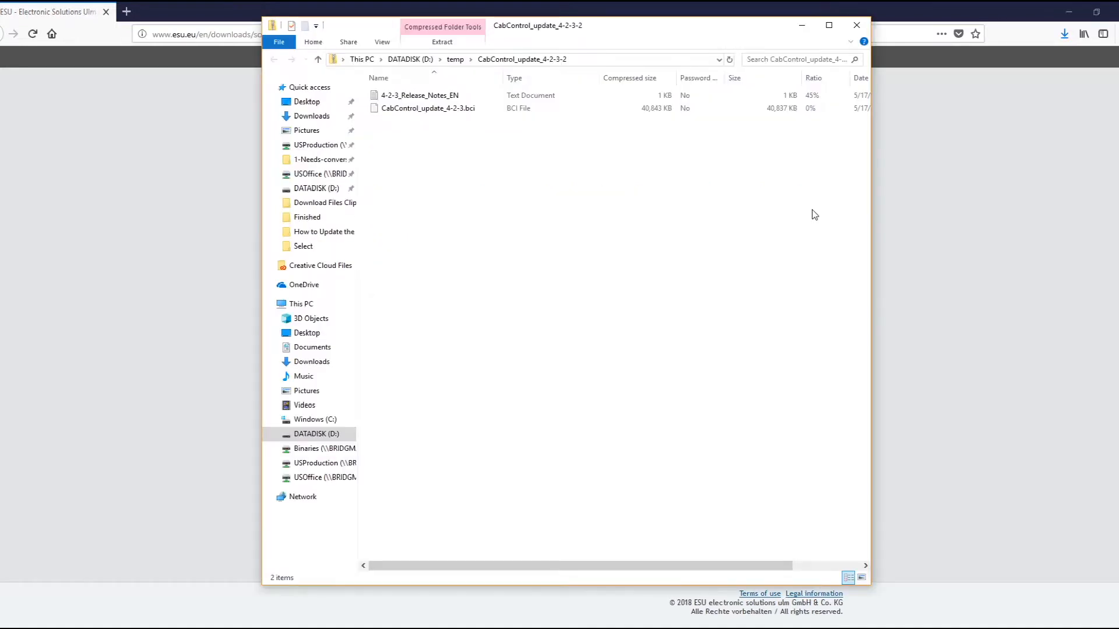
mouse_move(641, 180)
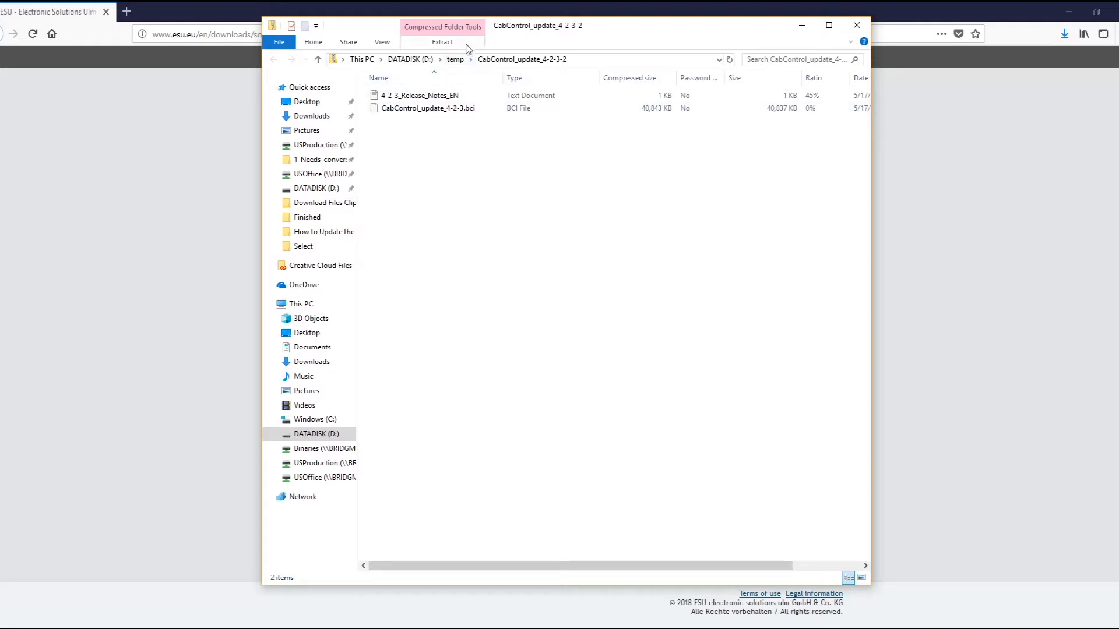
Step: Extract all files of the CabControl 4.2.3 archive to the Desktop
left_click(441, 42)
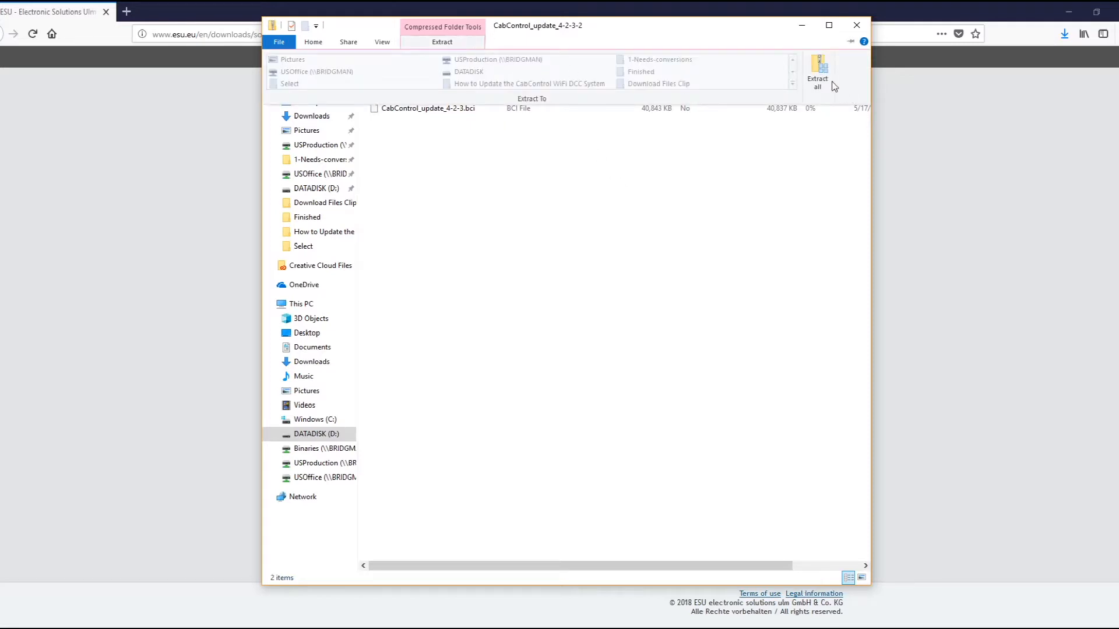
mouse_move(818, 68)
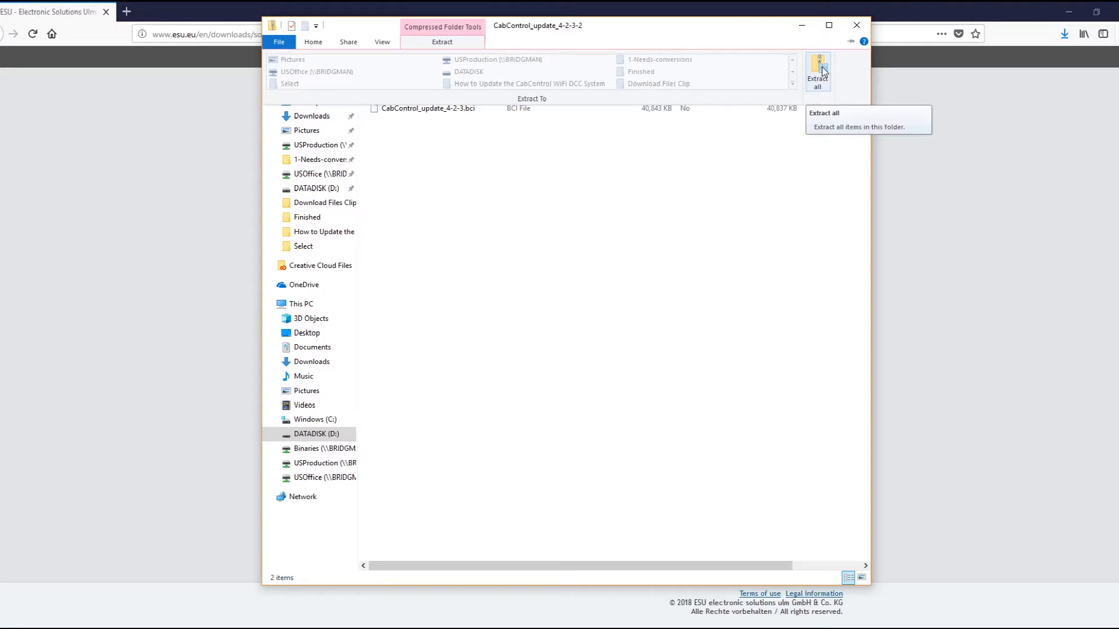
left_click(818, 65)
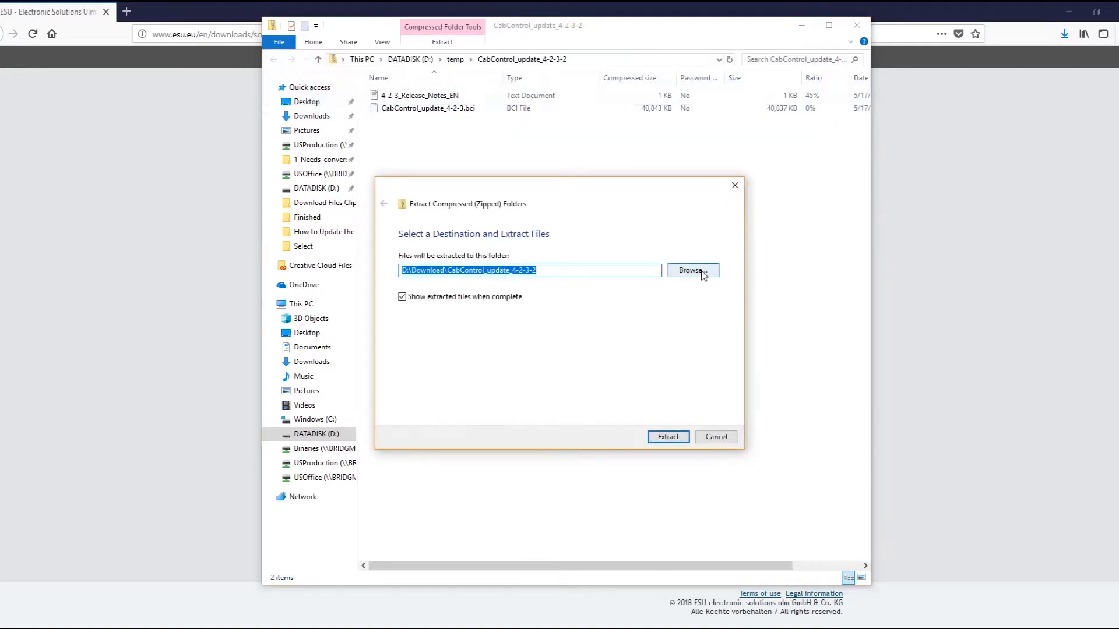
left_click(692, 270)
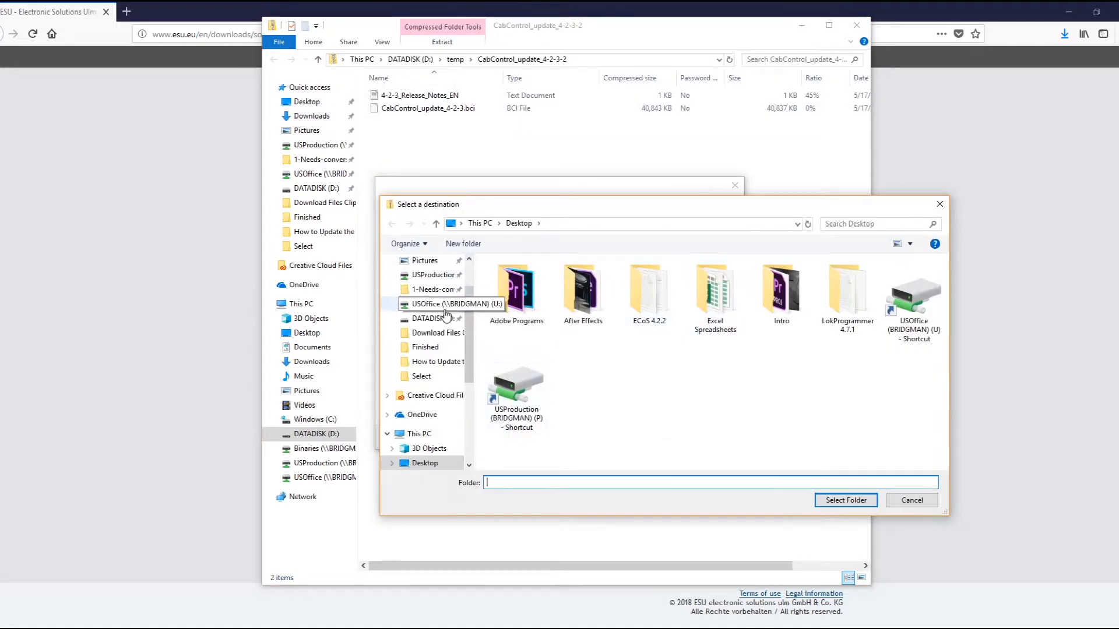
left_click(425, 284)
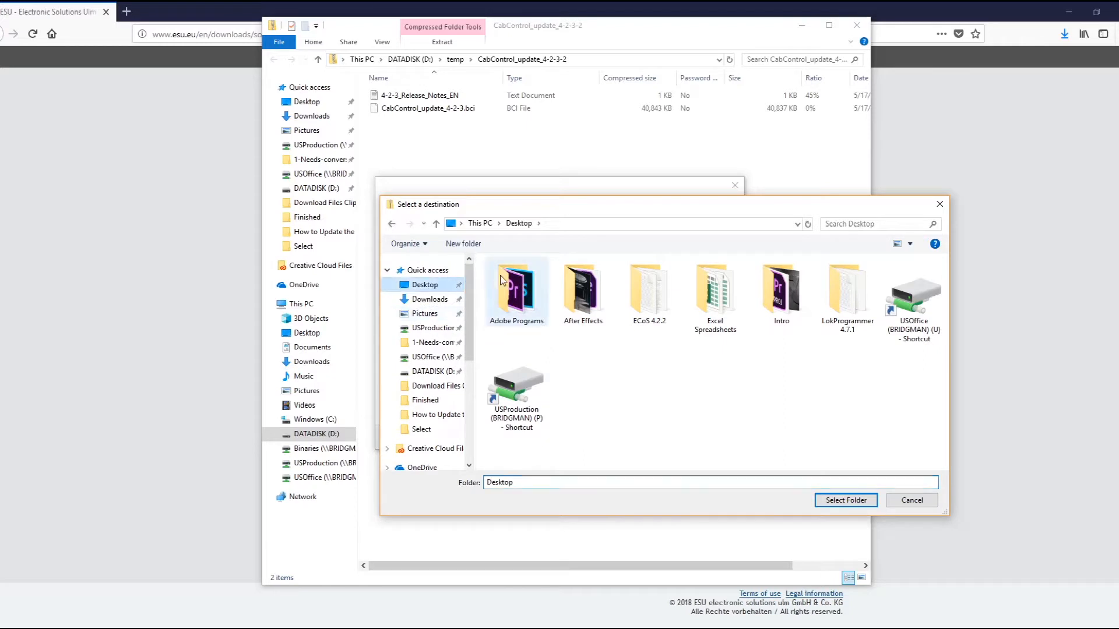
left_click(845, 500)
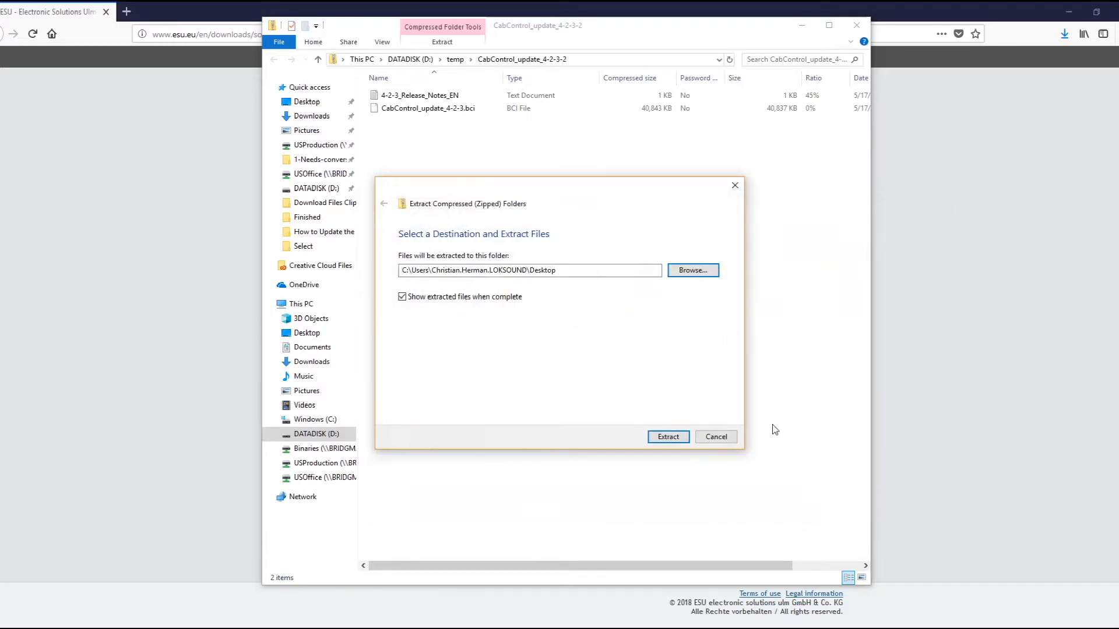
left_click(668, 436)
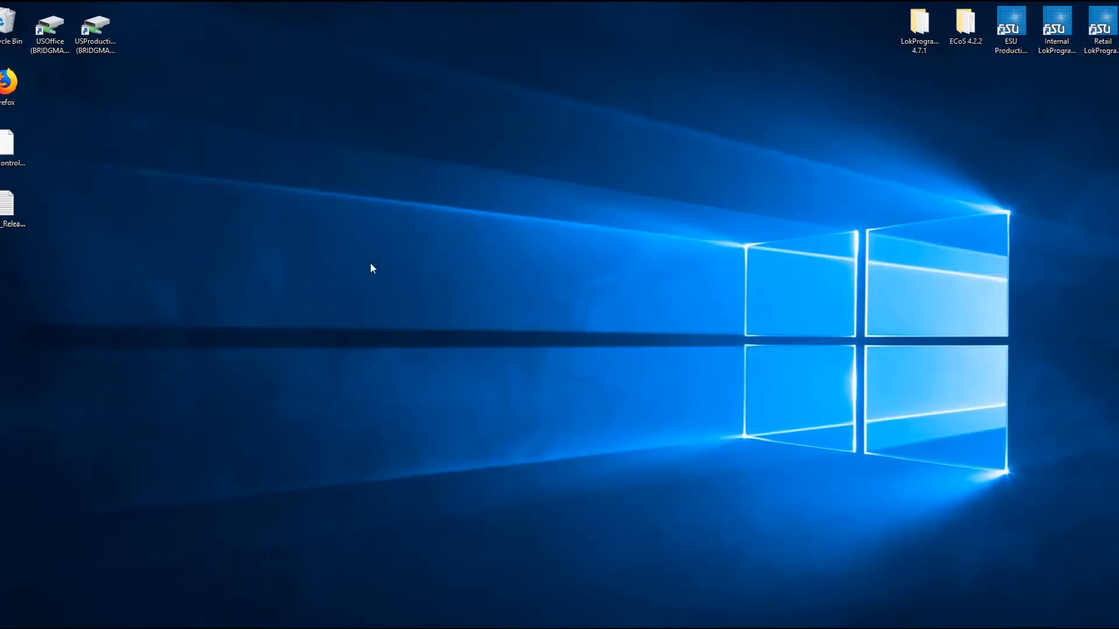
mouse_move(354, 350)
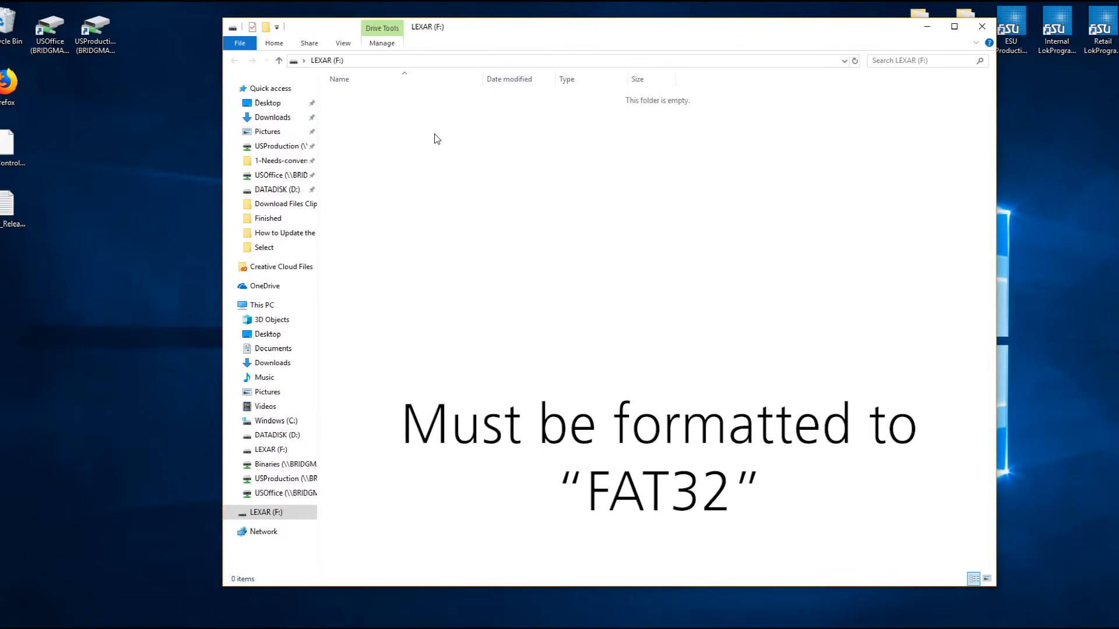
Step: Check the LEXAR (F:) format settings show FAT32, then close them without formatting
left_click(383, 42)
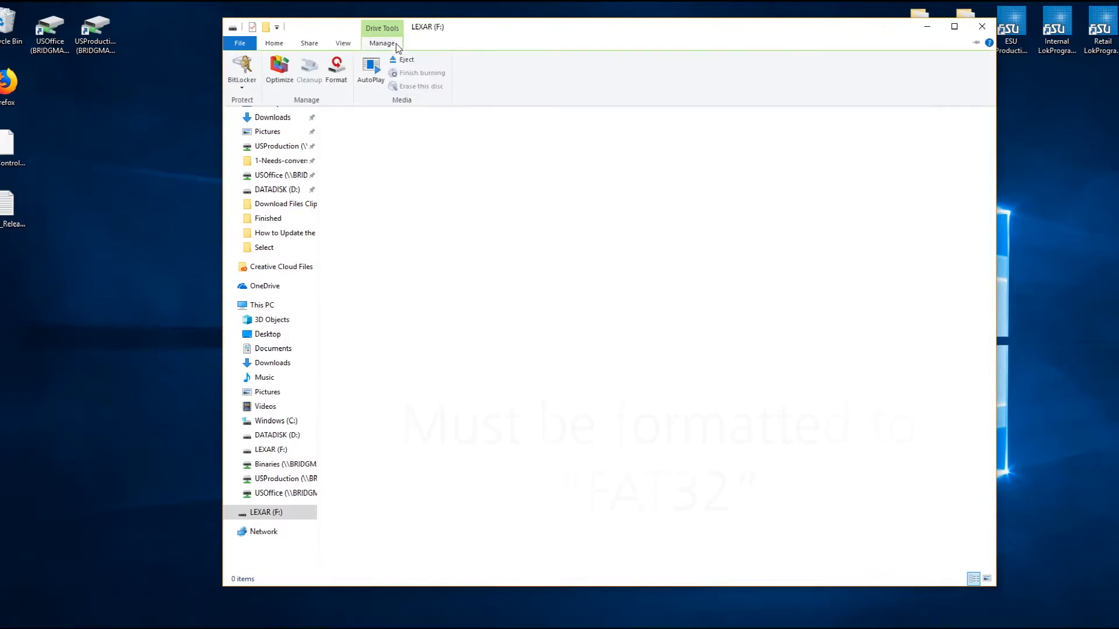
mouse_move(336, 70)
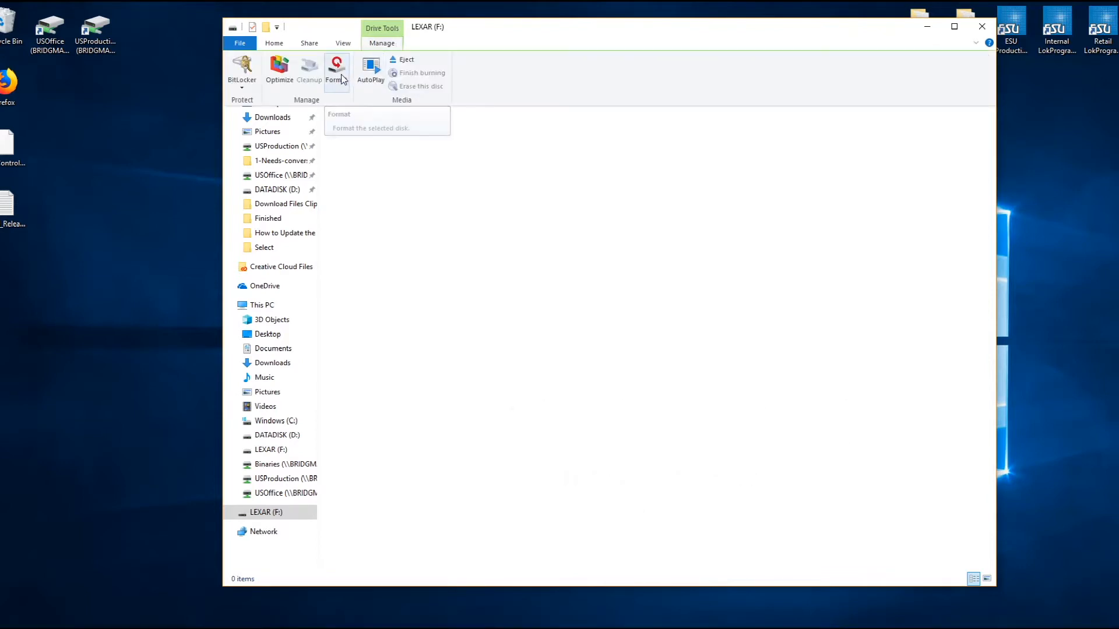
left_click(336, 68)
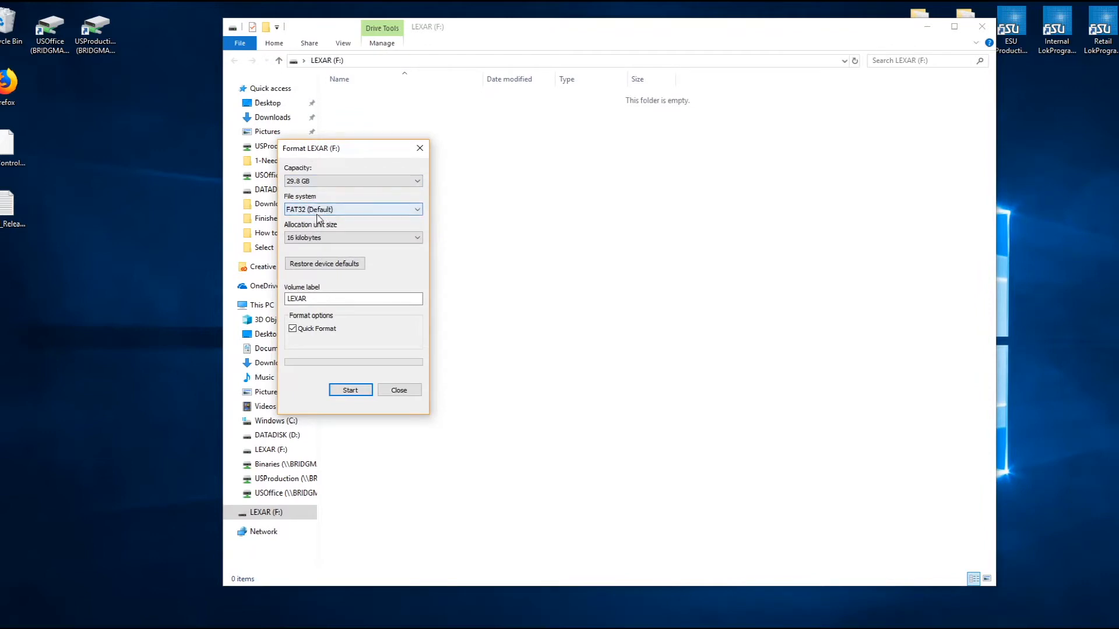
mouse_move(398, 259)
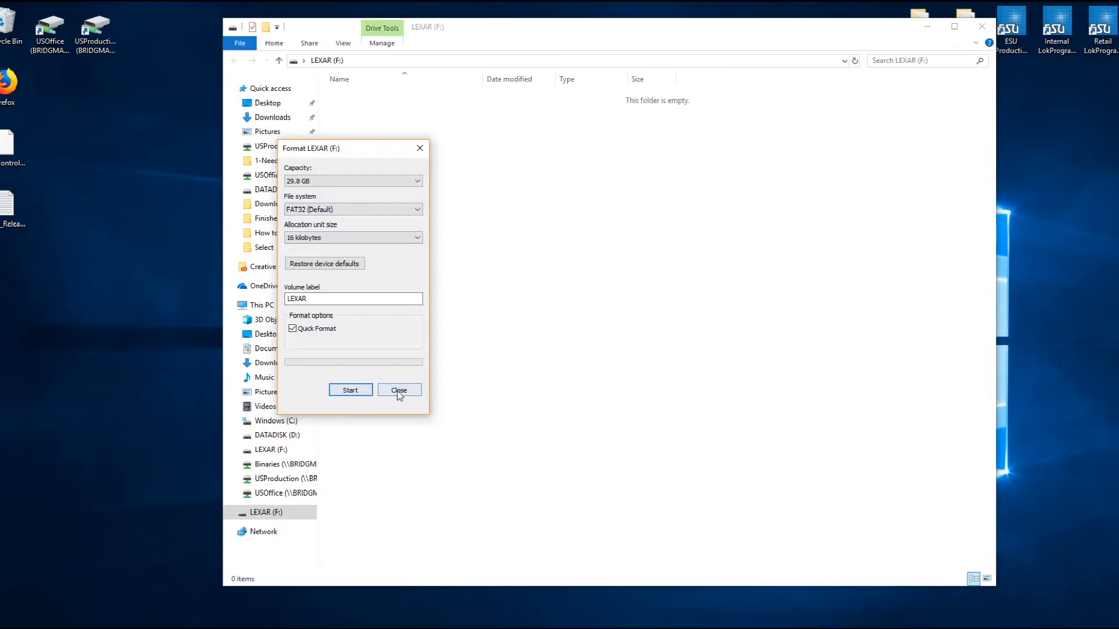
left_click(399, 389)
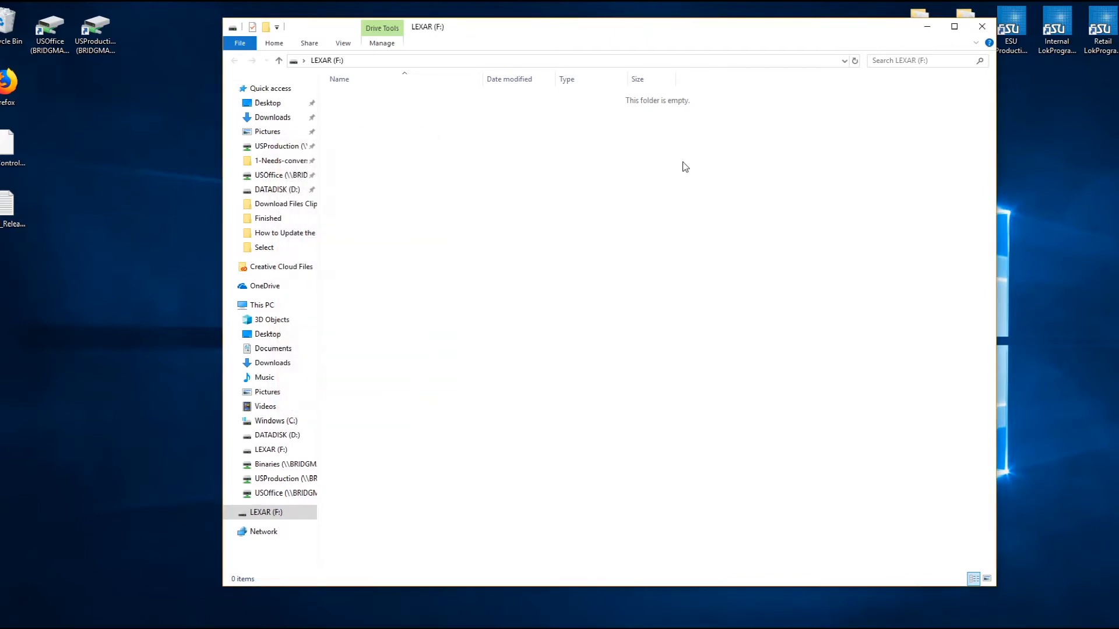
mouse_move(686, 171)
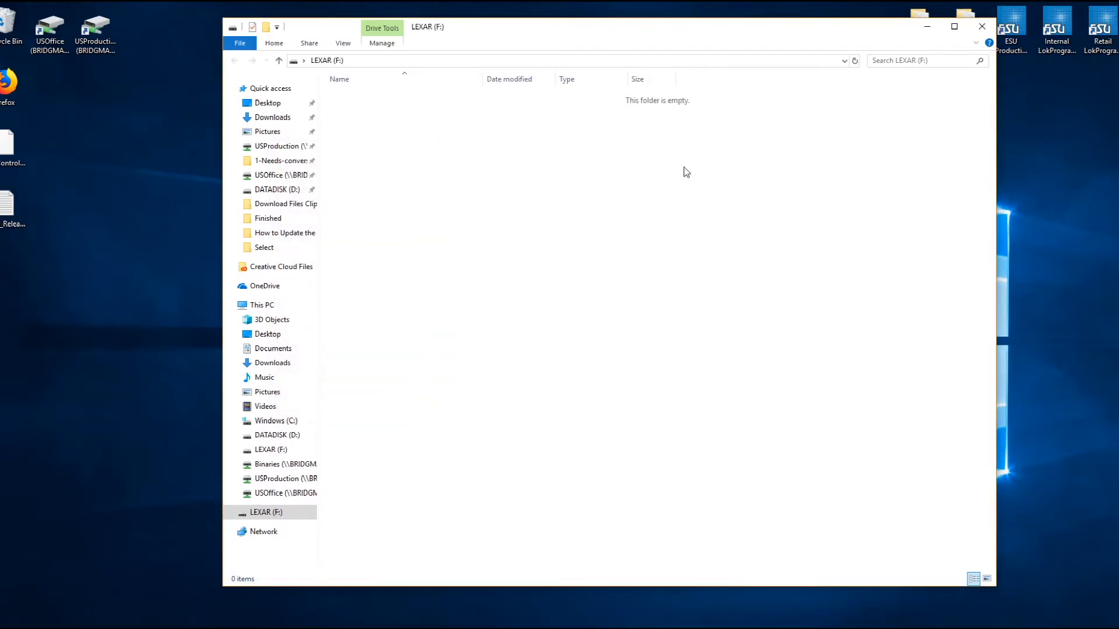
Step: Create a new folder named CabControlUpdate on the LEXAR drive
right_click(686, 171)
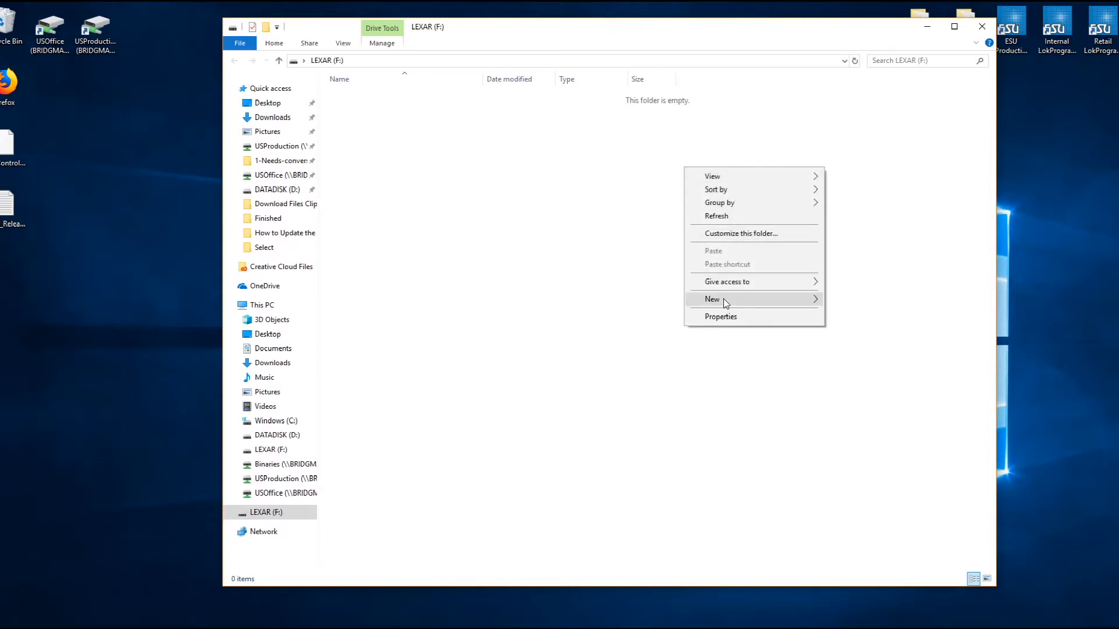
left_click(711, 298)
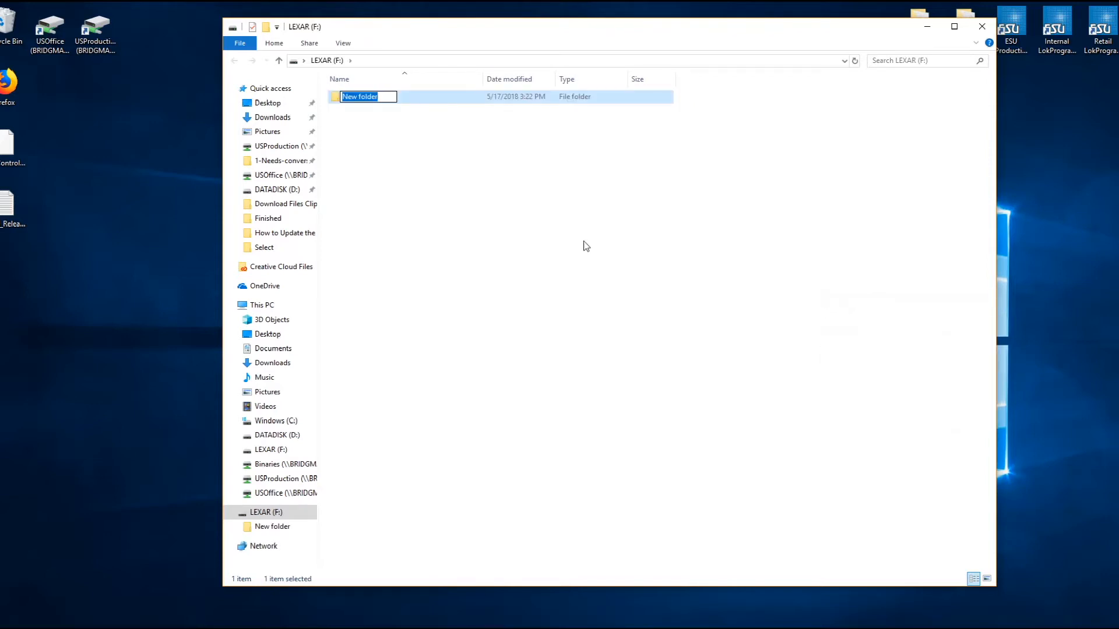
type("CabC")
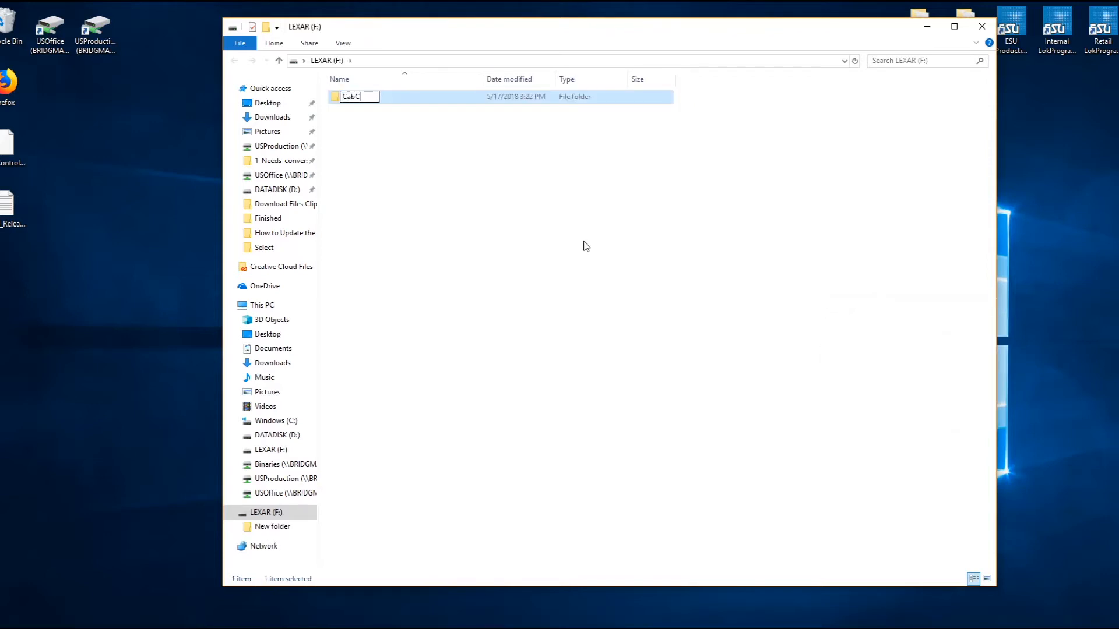
type("ontrol")
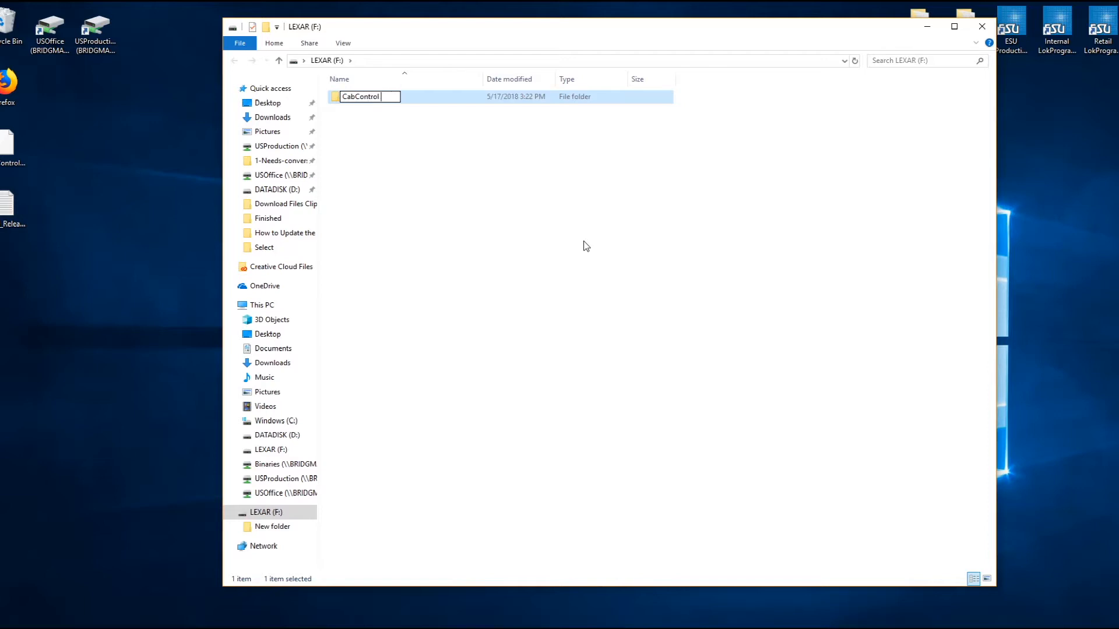
type("Upd")
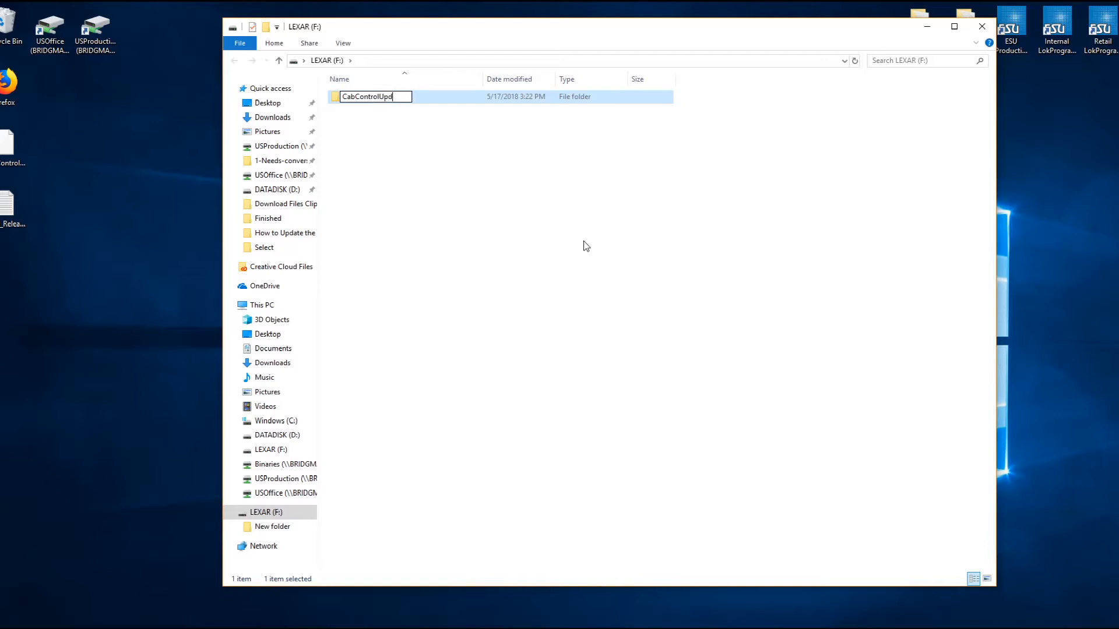
type("ate")
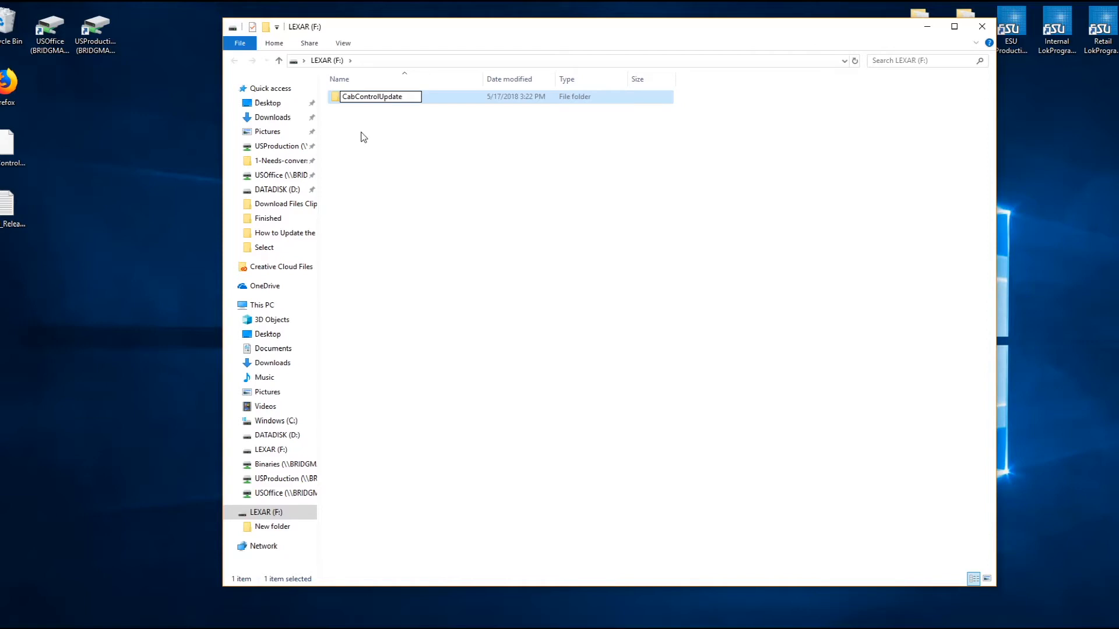
mouse_move(443, 154)
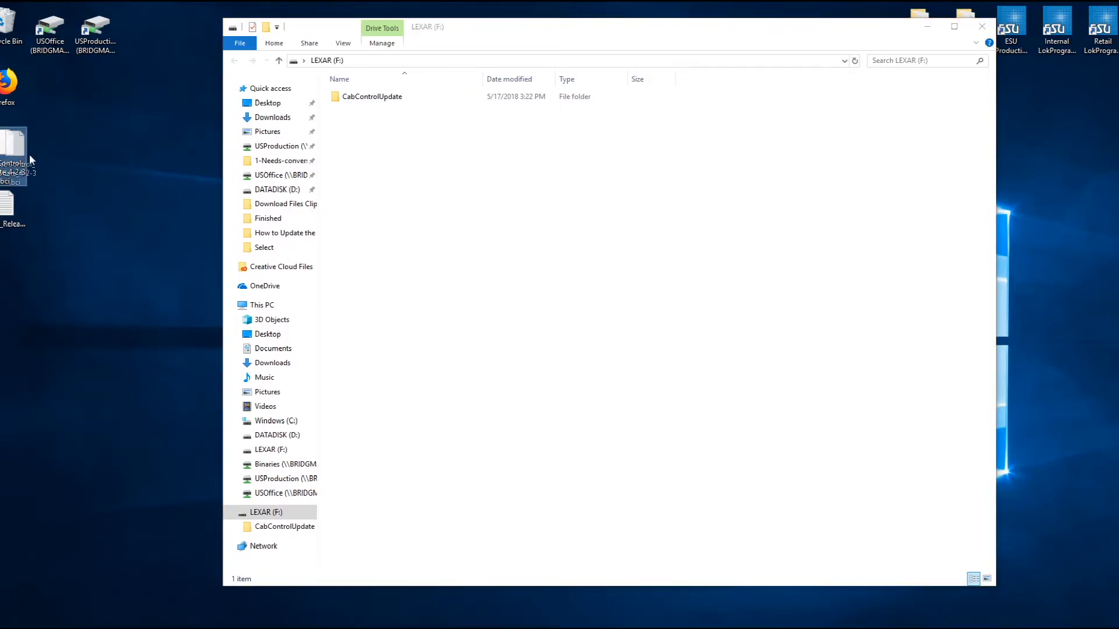
Step: Copy the BCI update file from the Desktop onto the LEXAR drive
left_click_drag(13, 154, 437, 114)
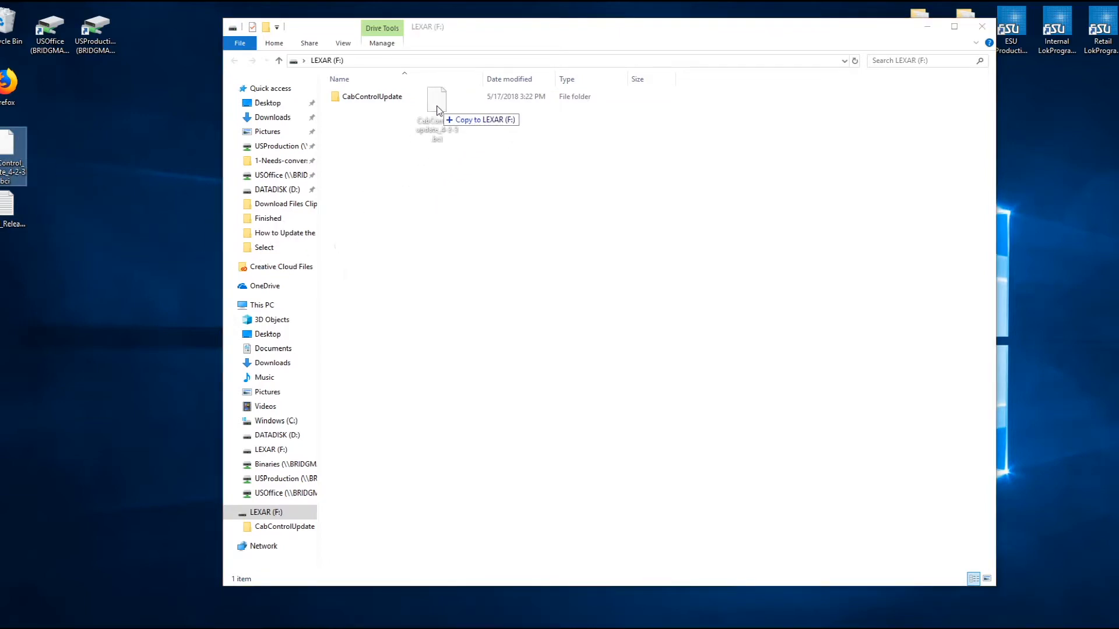